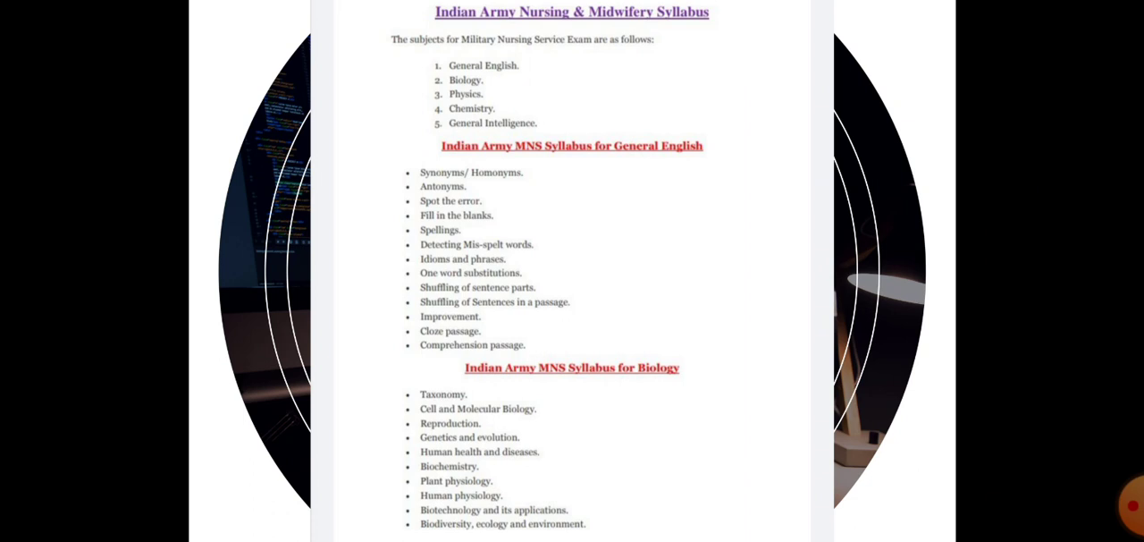
# - Scroll the syllabus image down past General English and Biology to the Physics and Chemistry lists
pyautogui.scroll(-3)
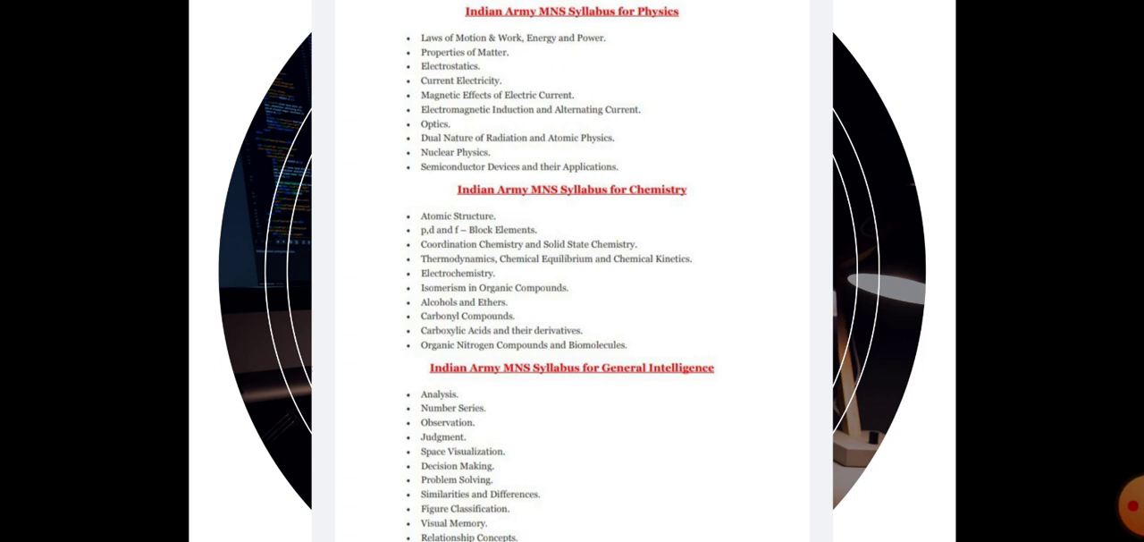
# - Tap the image to reveal the top bar and the Share, Edit, Delete, More toolbar
pyautogui.click(572, 269)
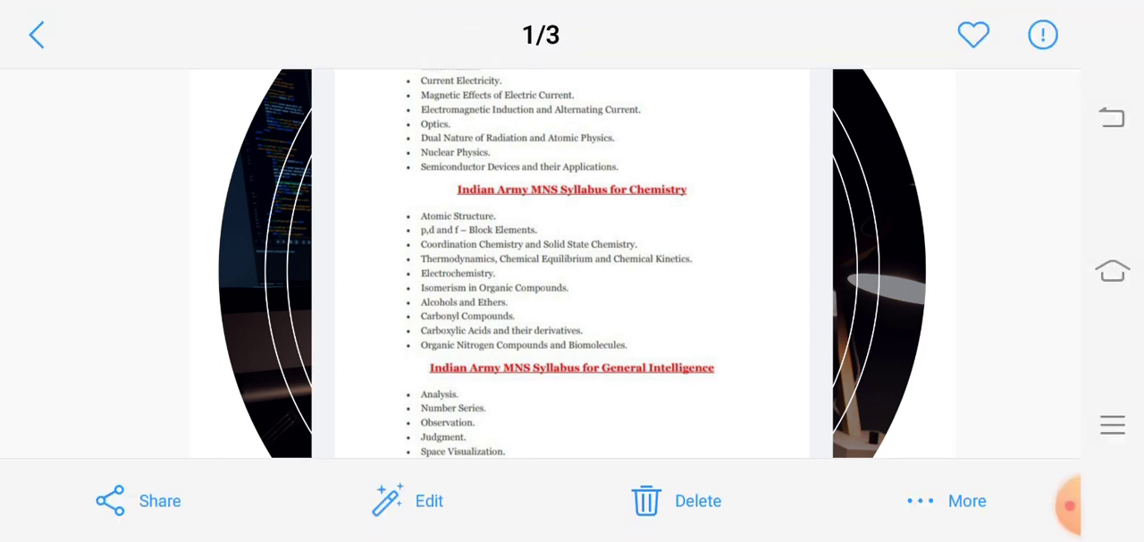